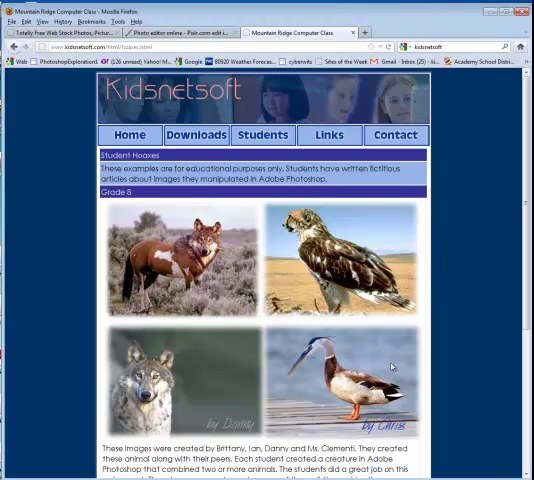
mouse_move(466, 333)
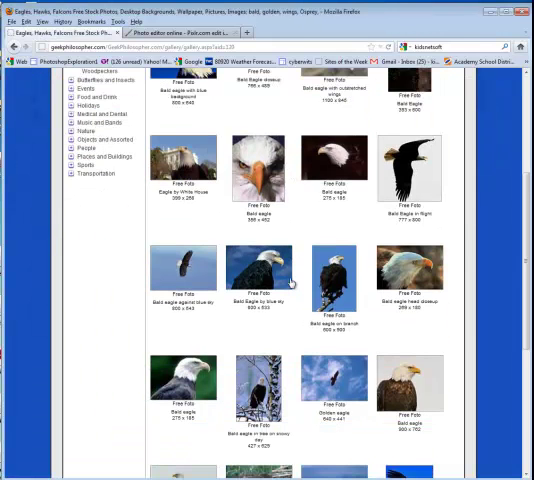
Scroll down through the Geek Philosopher bald eagle gallery thumbnails.
scroll(down, 3)
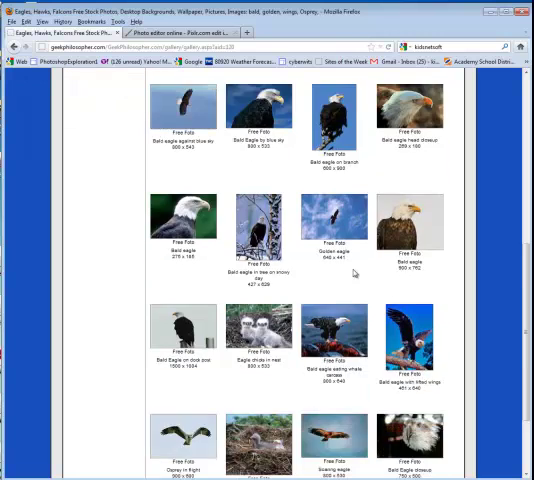
scroll(down, 3)
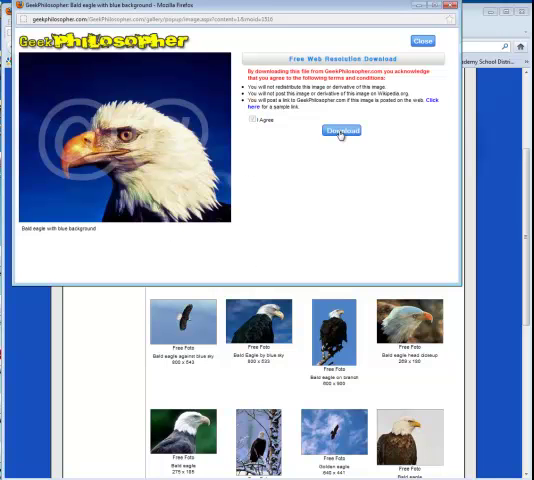
Download the blue-background bald eagle photo as birdBaldEagleBlueSky.jpg.
click(344, 130)
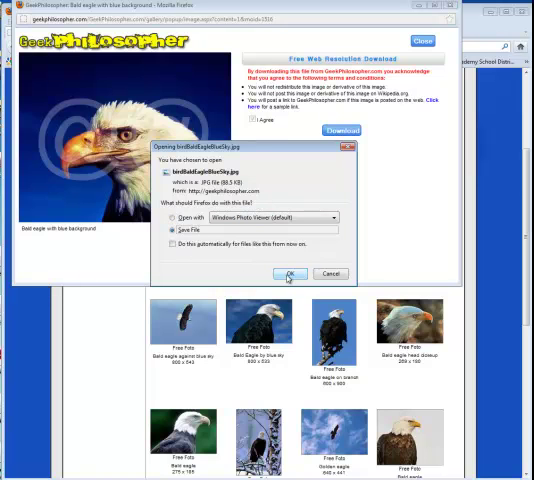
click(289, 273)
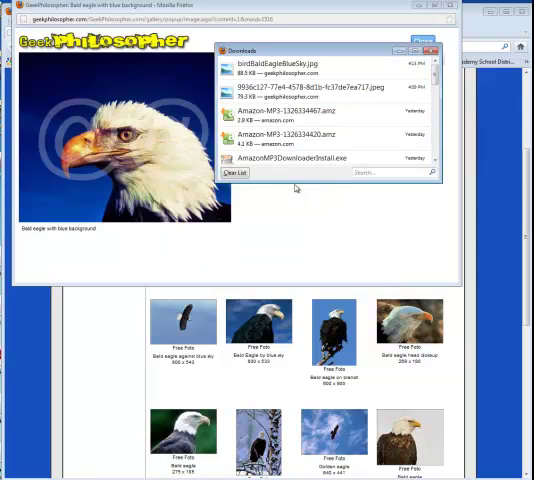
mouse_move(329, 236)
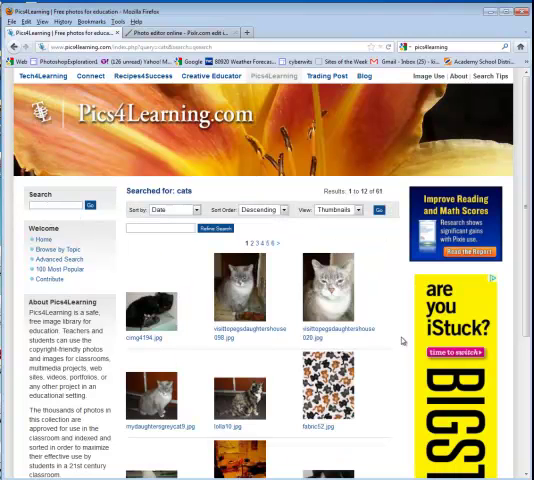
Scroll through the Pics4Learning 'cats' search result thumbnails.
scroll(down, 3)
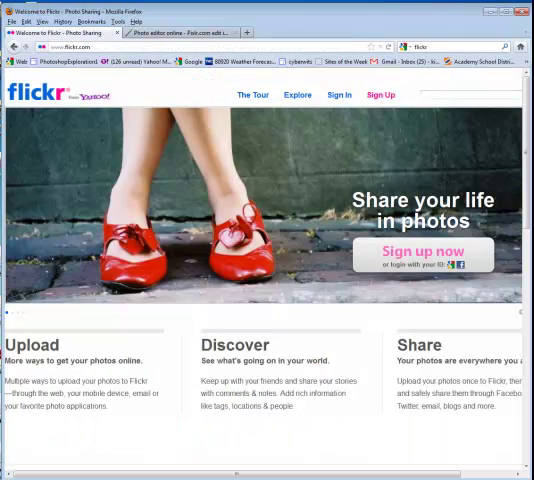
Run a Flickr advanced search for 'white cat' limited to modifiable Creative Commons photos.
text(with)
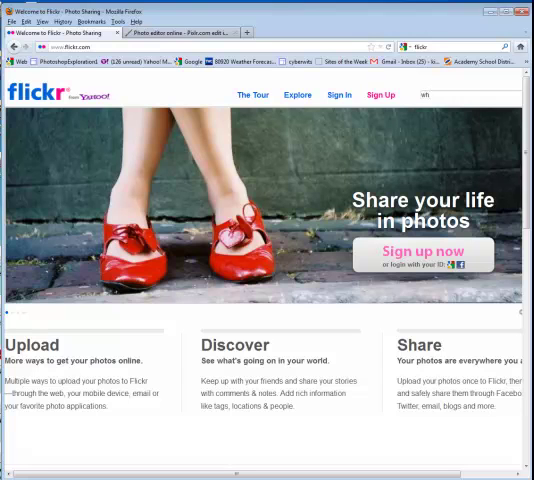
text(white cat)
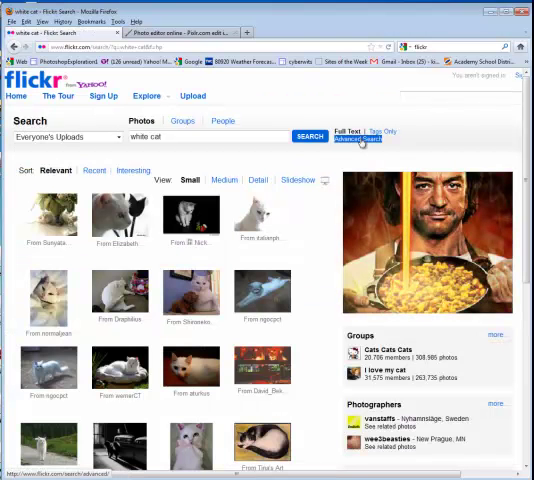
click(357, 140)
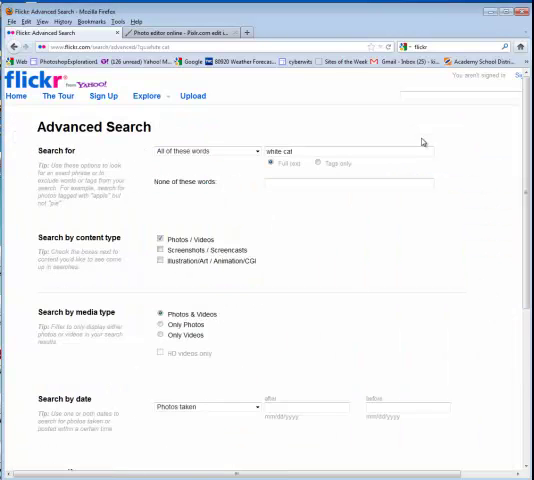
scroll(down, 3)
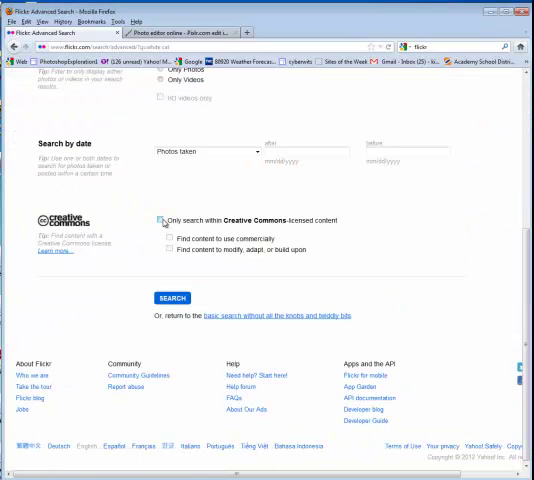
click(164, 220)
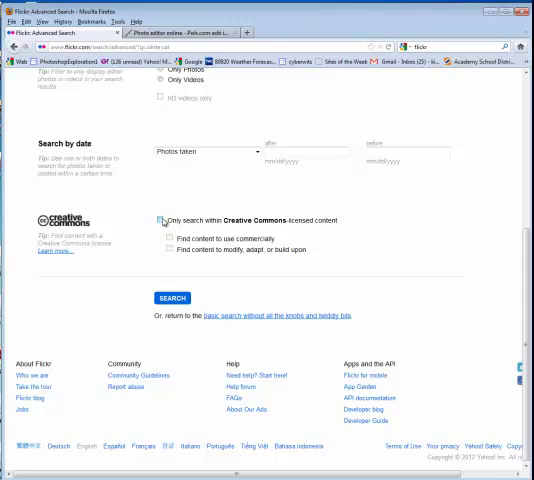
click(162, 220)
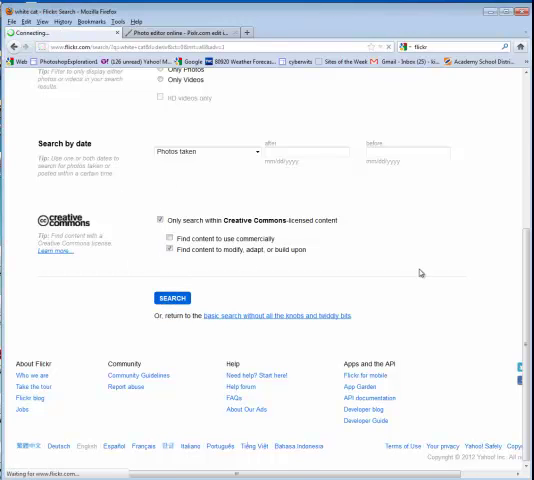
Browse further Creative Commons white cat results and open one white cat photo's page.
click(172, 298)
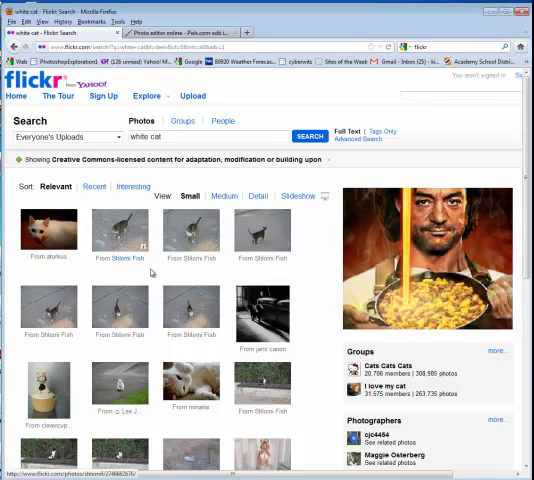
scroll(down, 3)
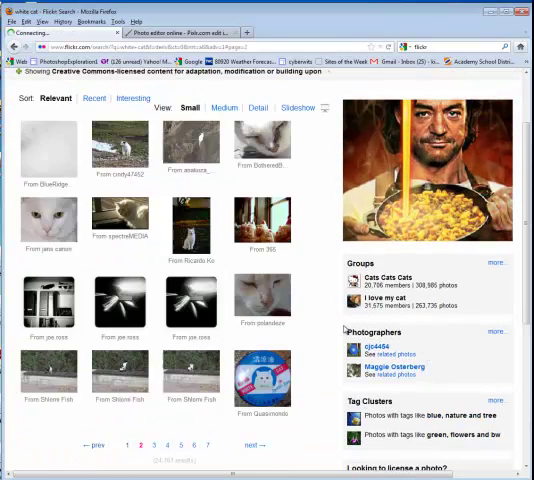
click(153, 444)
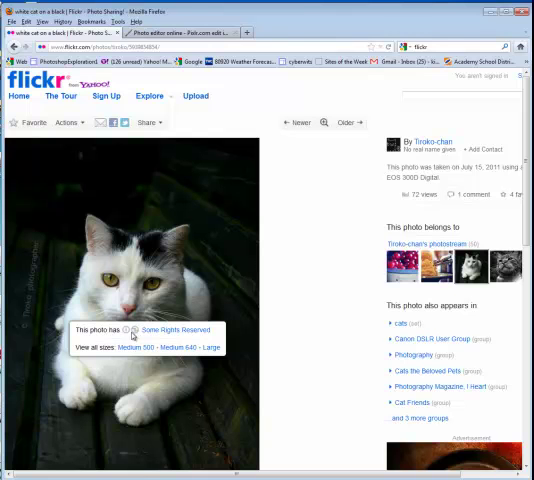
Open the Medium 640 size of the white cat photo to save as cat.jpg.
click(174, 330)
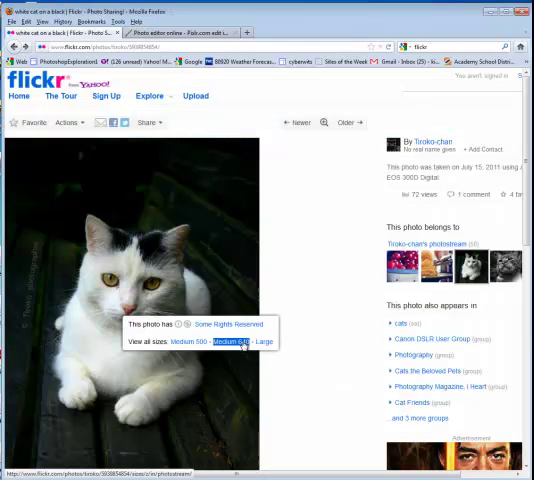
click(234, 342)
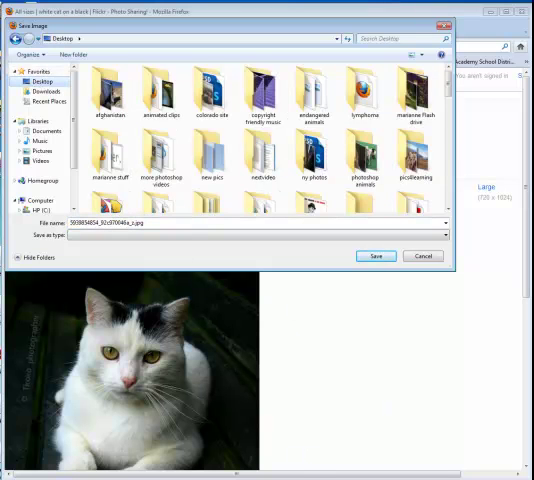
scroll(down, 3)
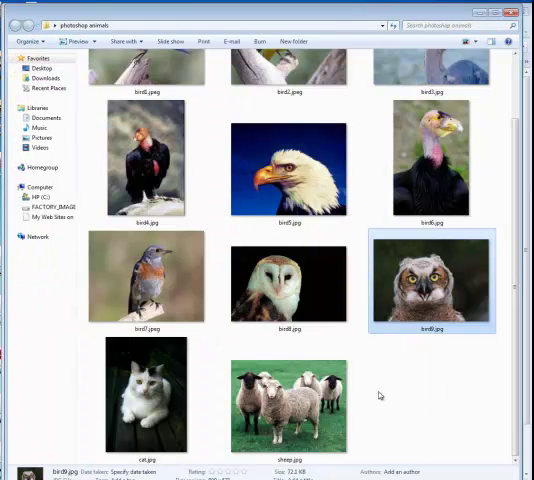
scroll(down, 3)
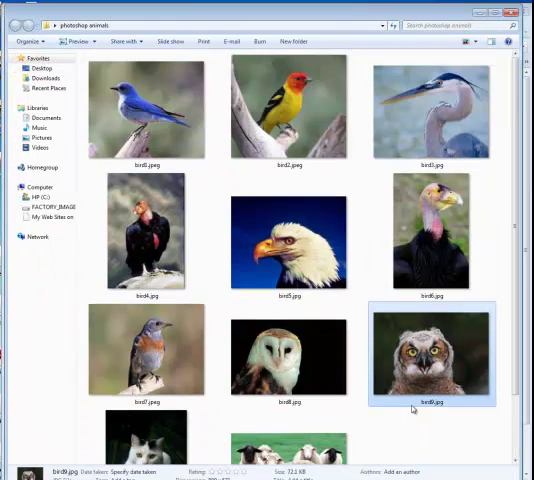
scroll(down, 3)
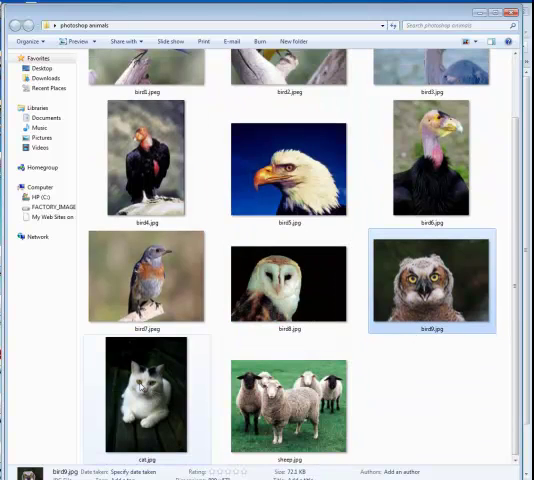
mouse_move(288, 285)
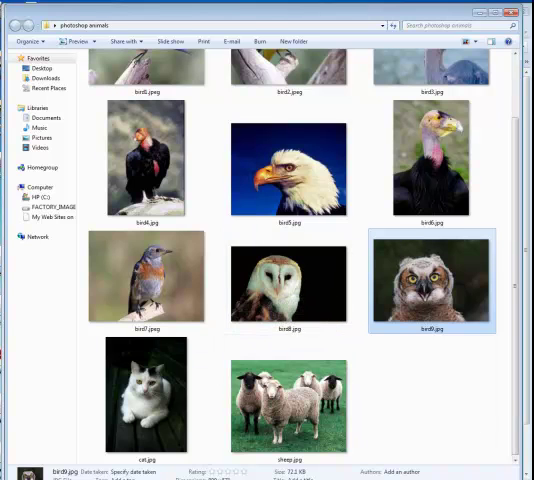
mouse_move(288, 285)
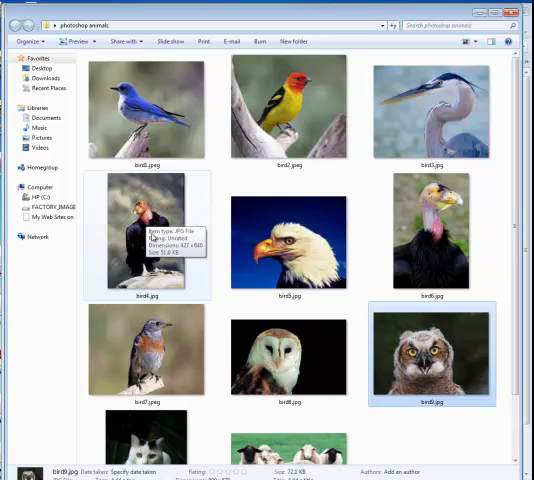
mouse_move(175, 207)
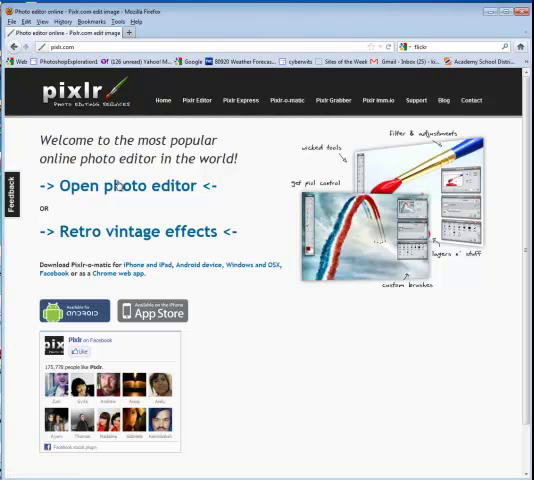
Start the online editor and open cat.jpg and bird8.jpg from 'photoshop animals'.
click(127, 186)
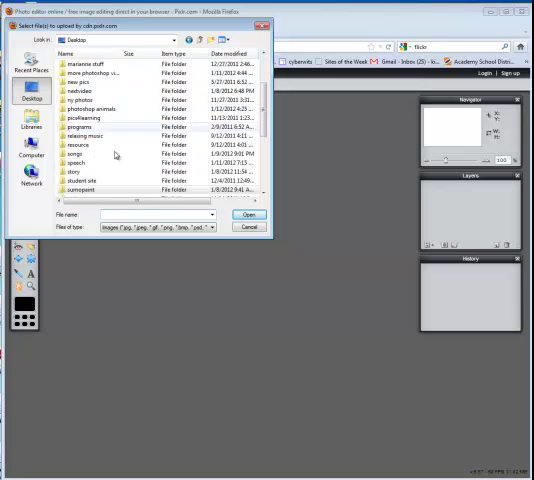
double_click(90, 116)
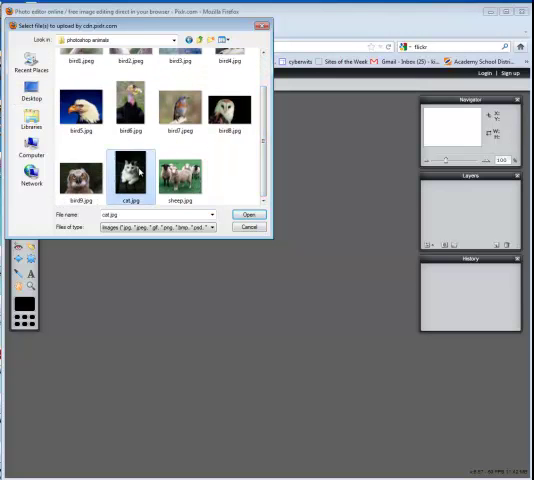
click(230, 107)
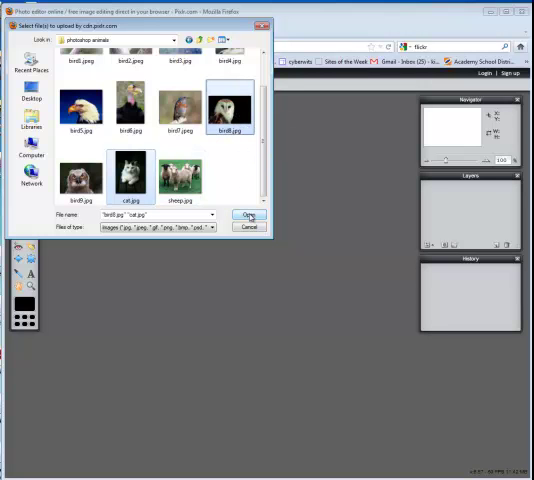
click(246, 215)
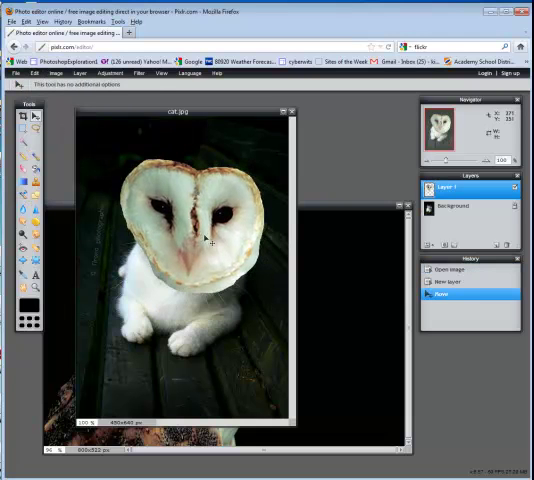
Drag the scaled owl face layer into position over the cat's head.
drag(122, 158, 266, 295)
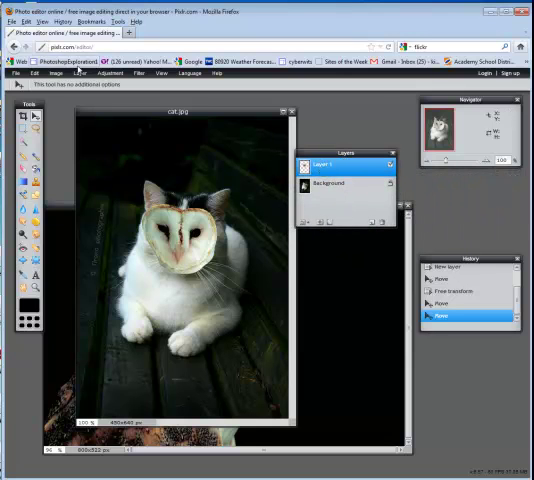
Apply Flip layer horizontal to the owl face layer (Layer 1) from the Layer menu.
click(78, 72)
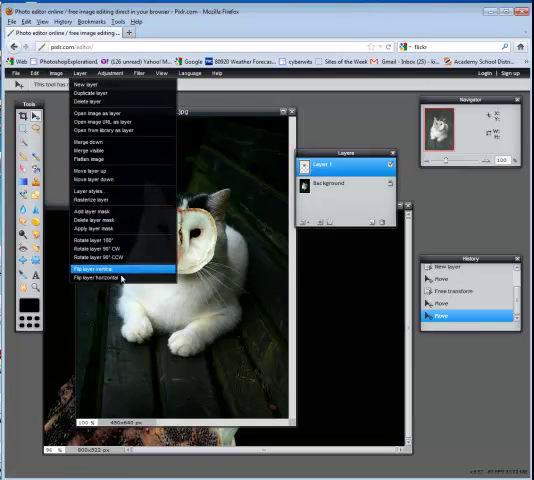
click(96, 269)
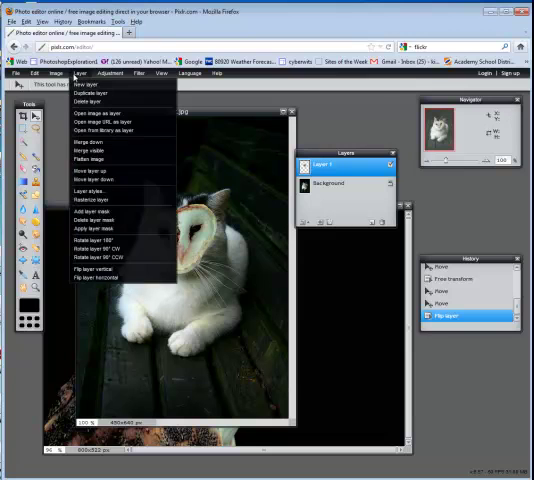
click(95, 269)
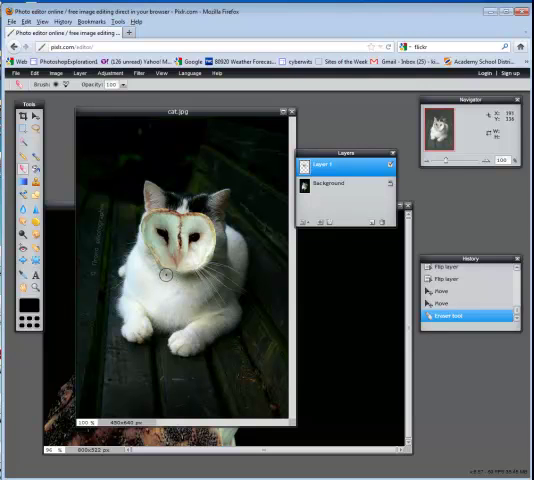
Erase part of the owl face, then switch to a larger soft eraser brush.
drag(140, 243, 166, 274)
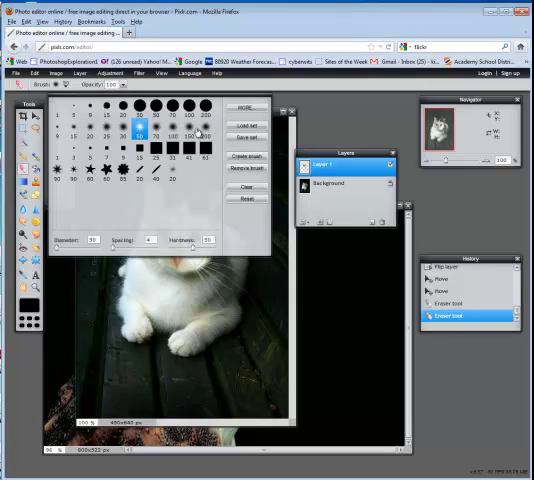
click(207, 132)
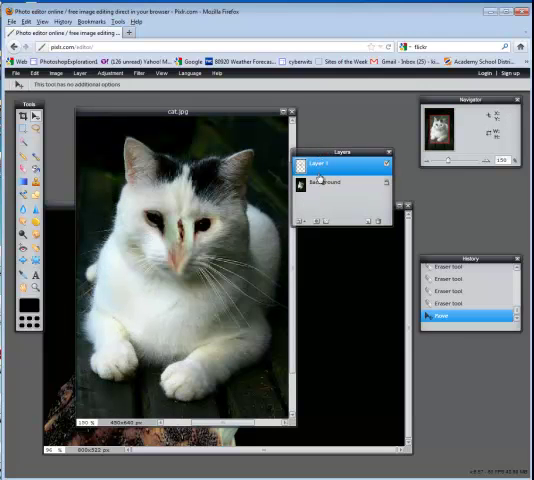
Apply a colour balance to the owl eyes-and-beak layer, then view at actual pixels.
click(108, 72)
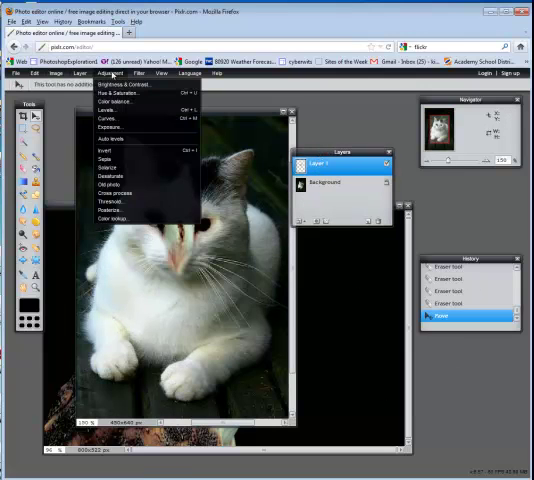
click(114, 100)
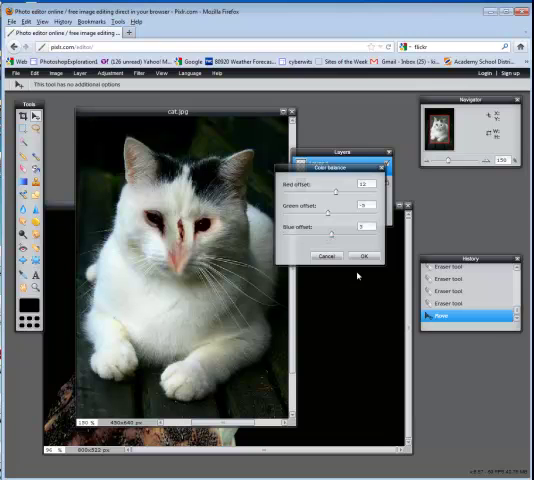
click(368, 255)
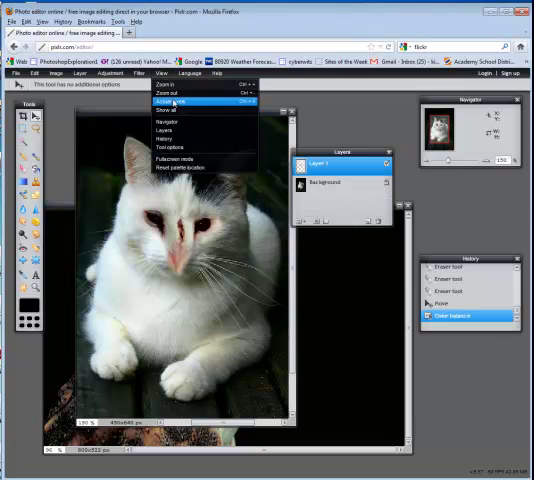
click(170, 103)
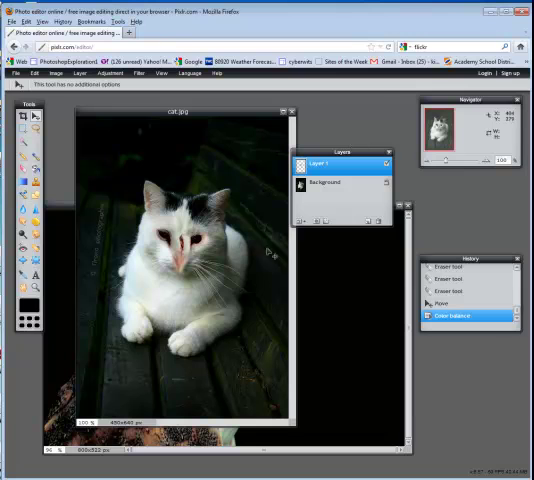
Start saving the finished cat-owl picture from the File menu.
click(16, 73)
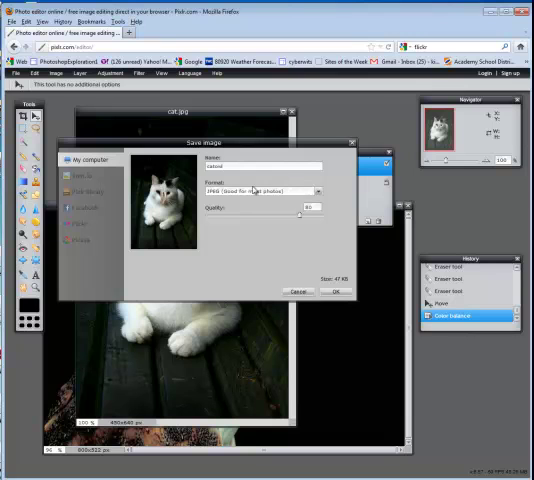
mouse_move(303, 217)
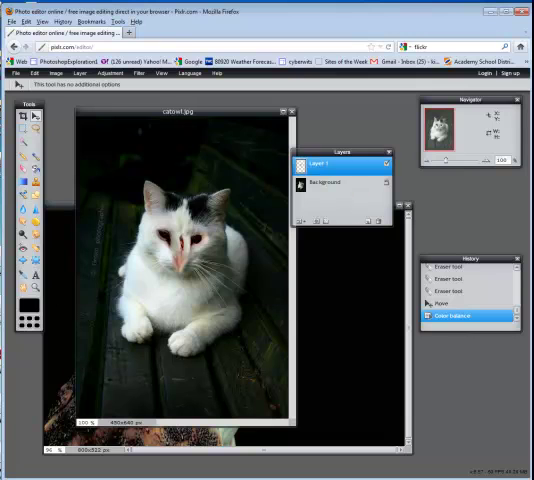
mouse_move(258, 225)
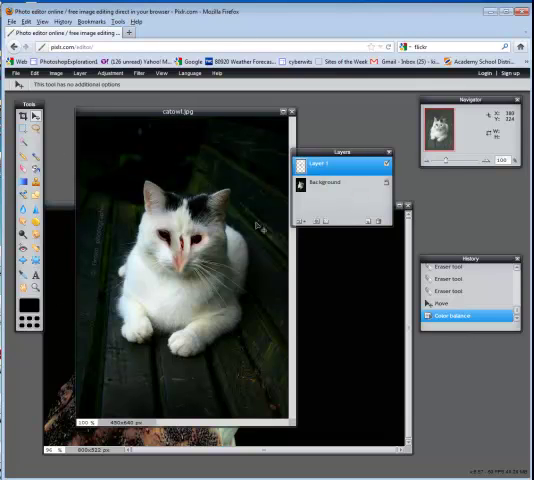